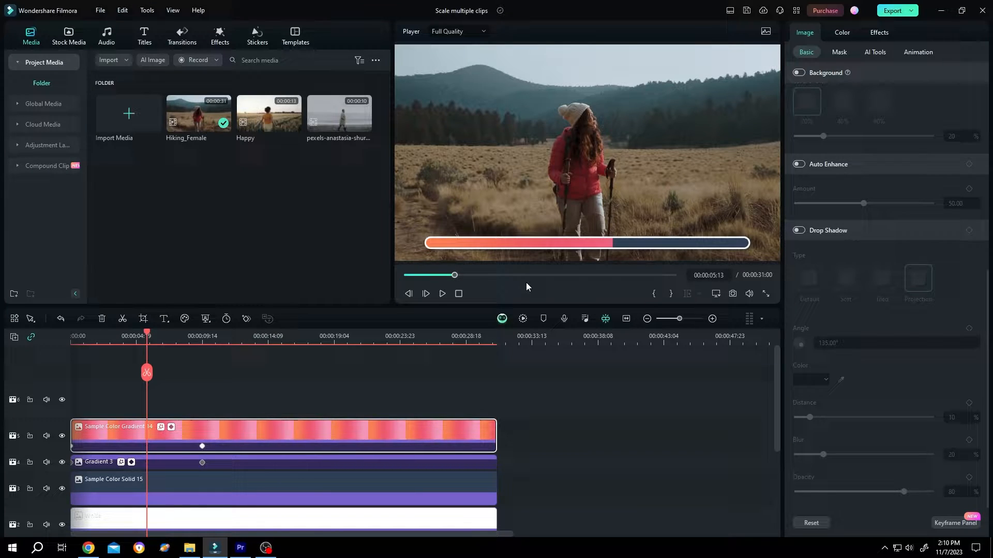
mouse_move(138, 306)
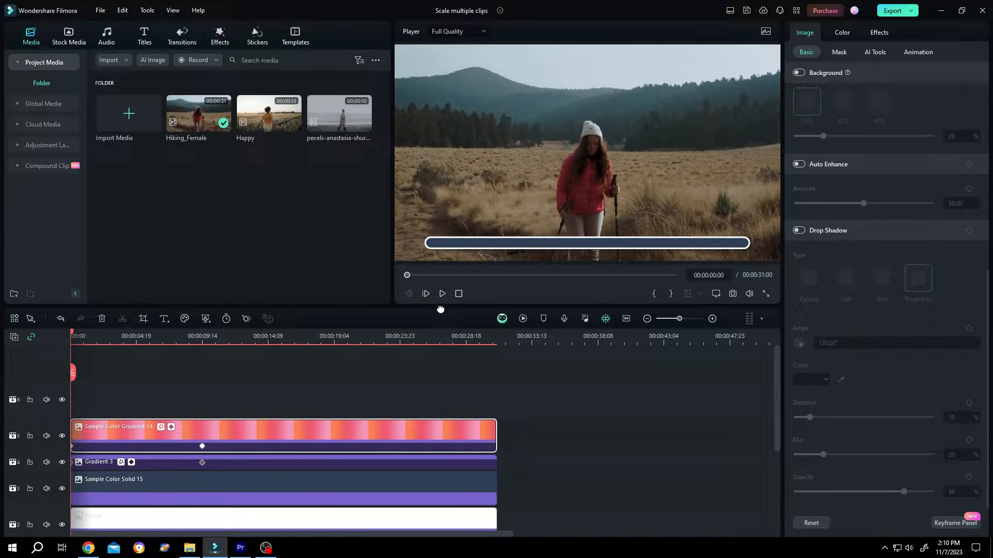
Preview the finished result, then browse Stock Media to the Solid Color clips for a white clip.
click(441, 293)
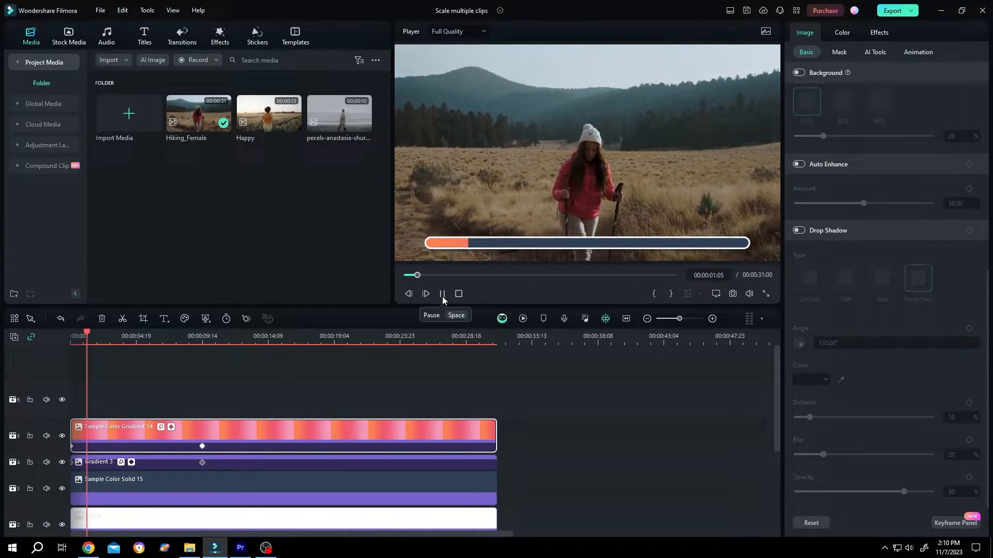
click(425, 293)
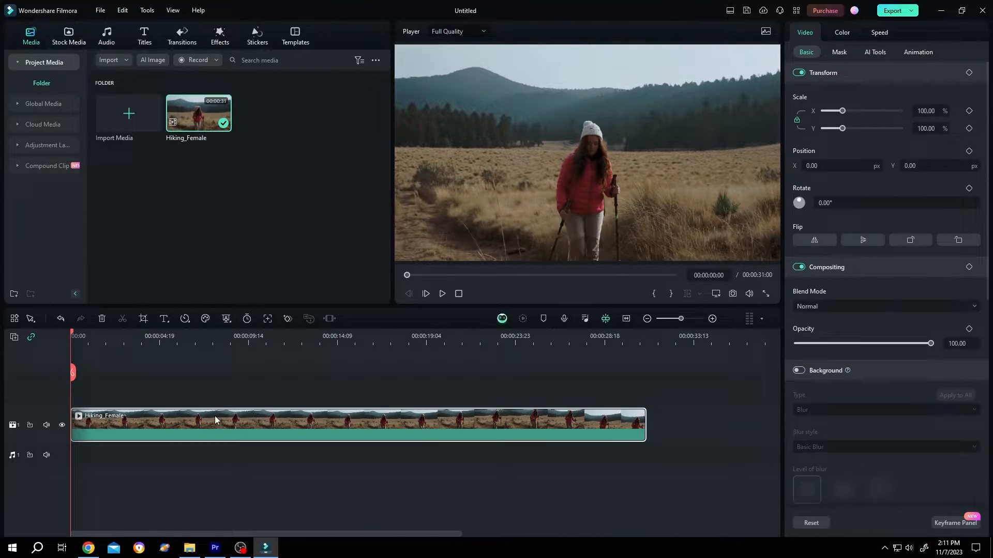
mouse_move(234, 272)
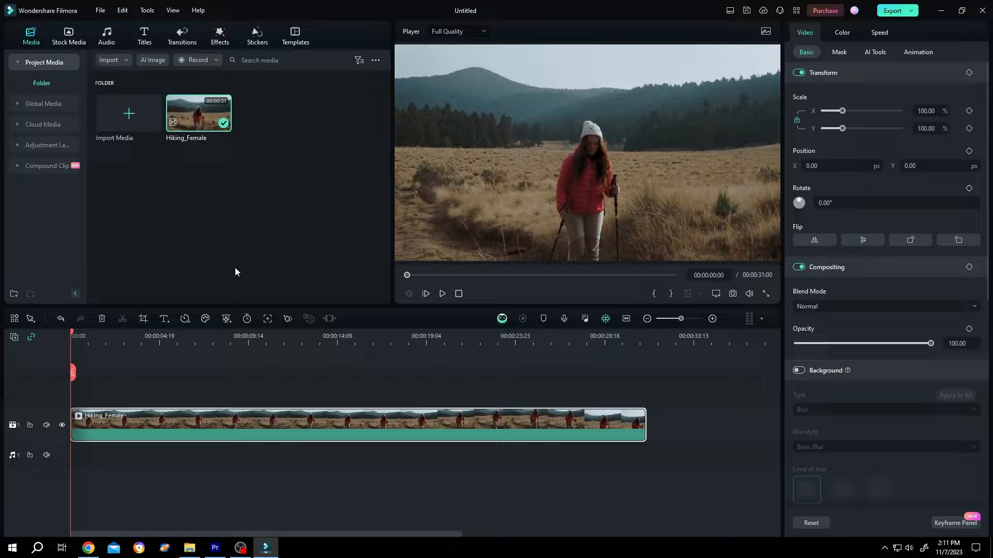
click(69, 36)
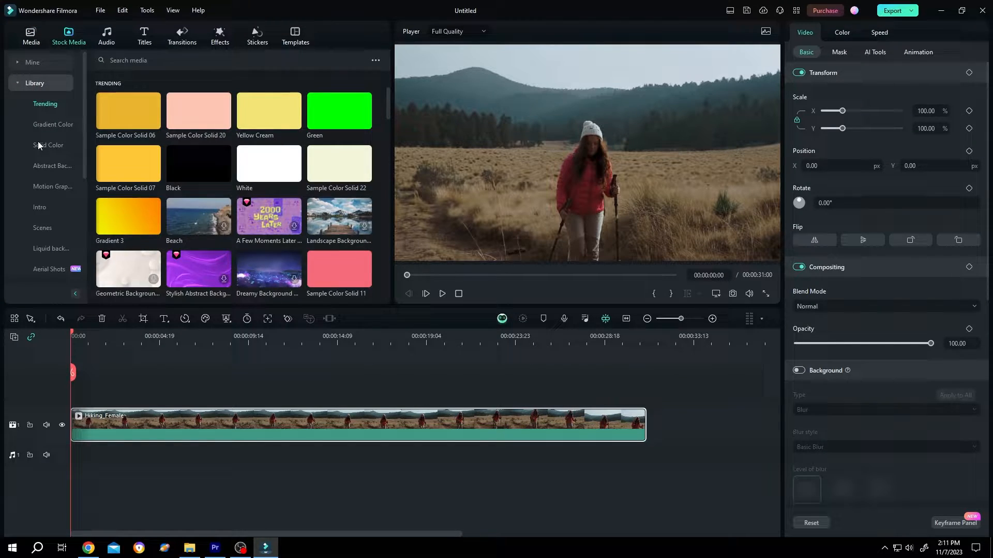
click(48, 145)
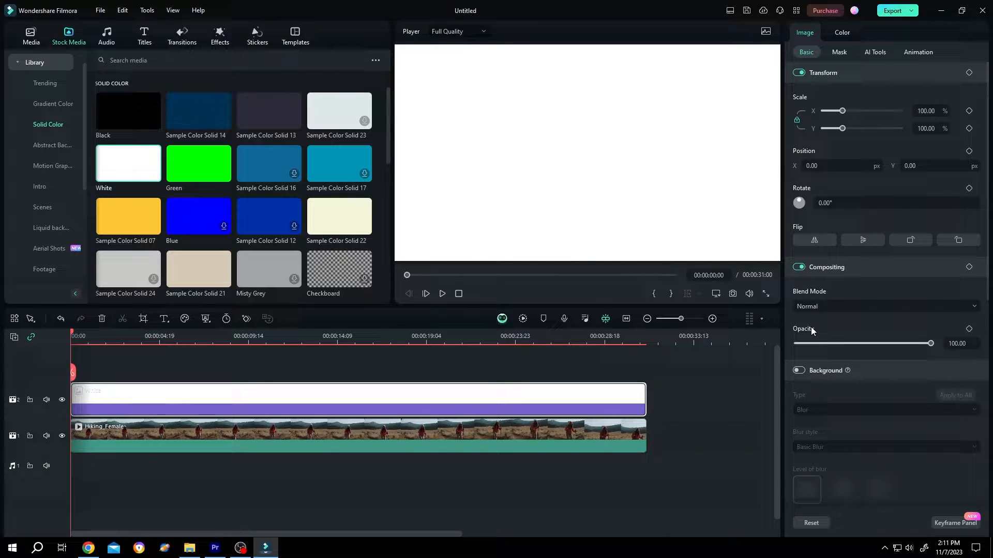
Apply a Rectangle mask to the white clip to shape it into a thin rounded bar.
click(838, 52)
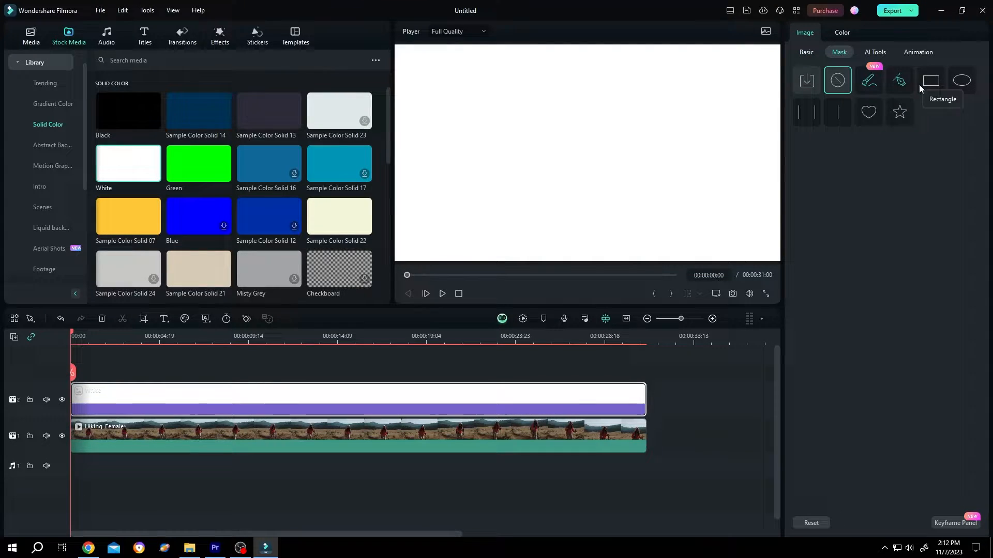
click(929, 79)
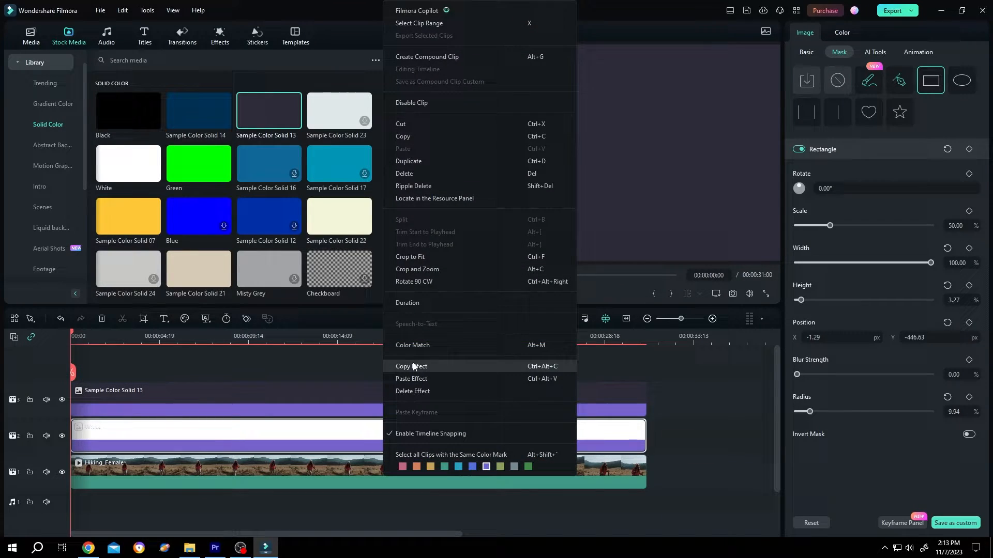
Paste the white clip's mask onto the dark clip with Height 2.27 and Width 99, leaving a white outline.
click(363, 393)
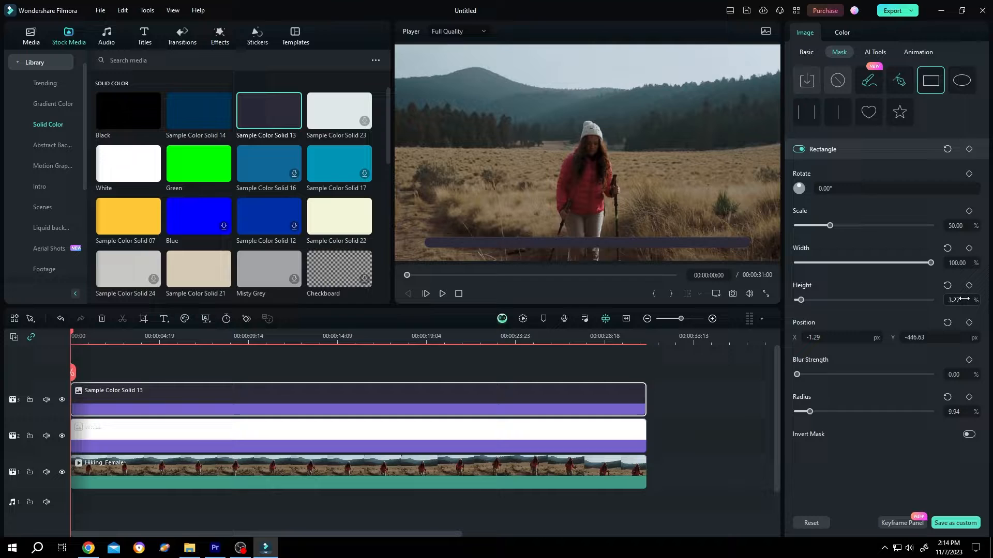
triple_click(952, 300)
text(2.27)
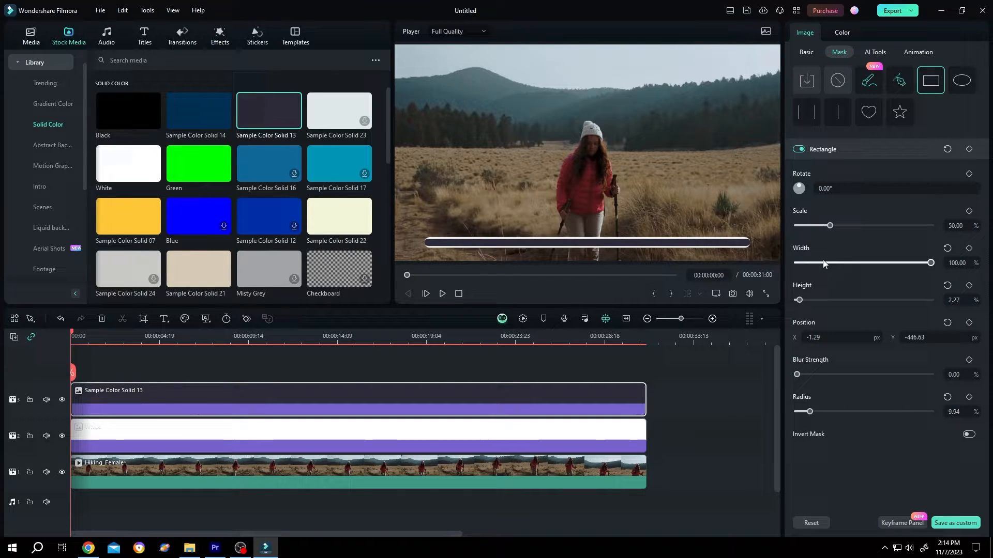
triple_click(957, 263)
text(99)
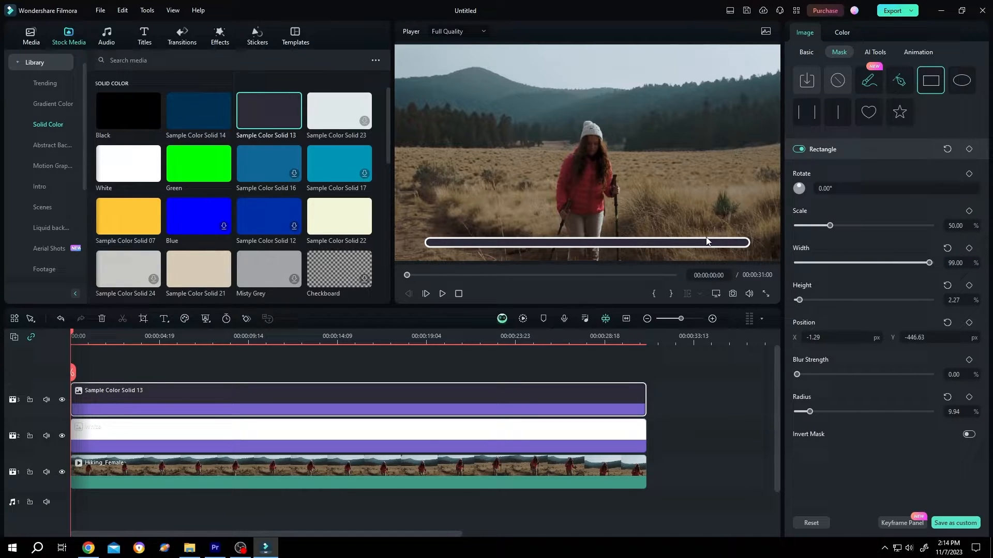
mouse_move(733, 253)
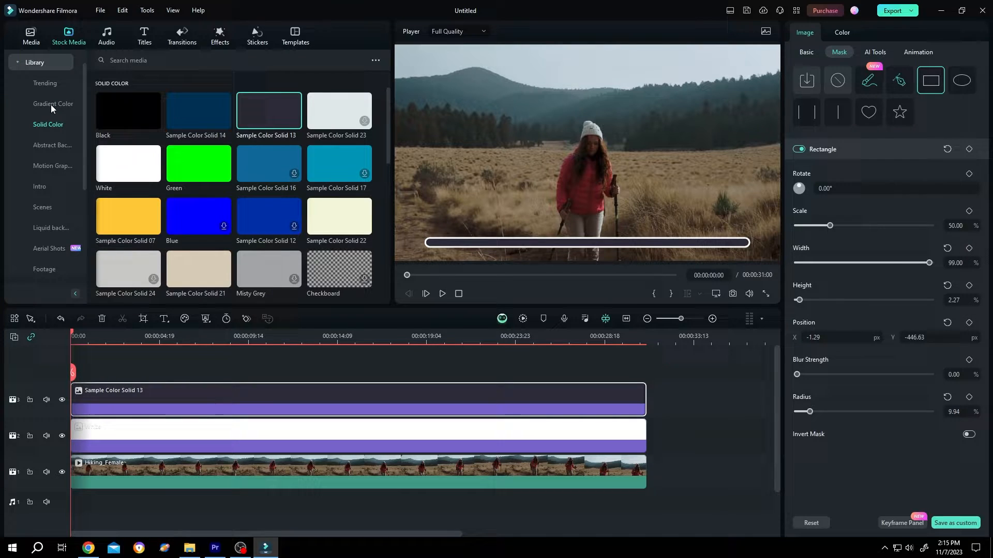
Add a gradient clip and give it the dark bar's rounded Rectangle mask (Width 99%, Height 2.27%, Radius 9.94%).
click(52, 103)
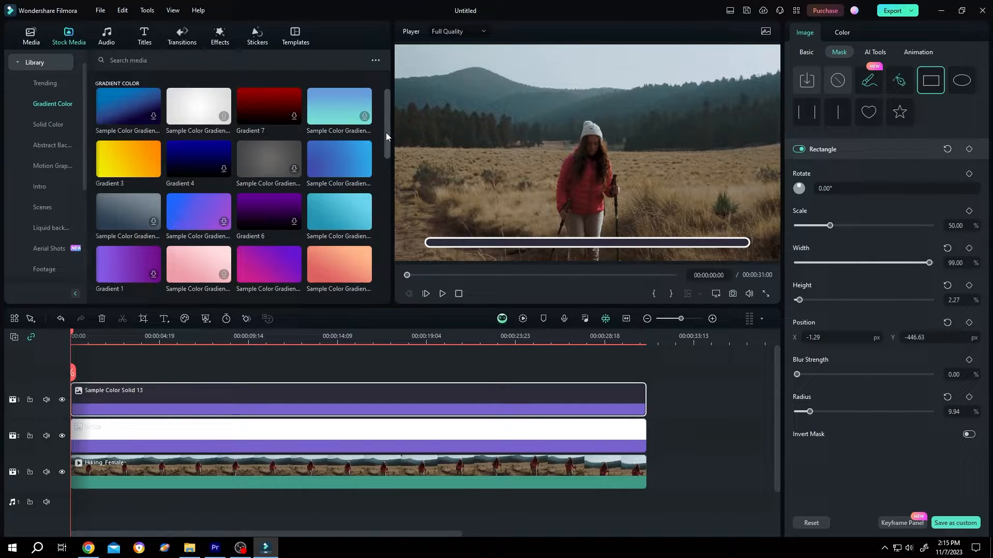
scroll(down, 3)
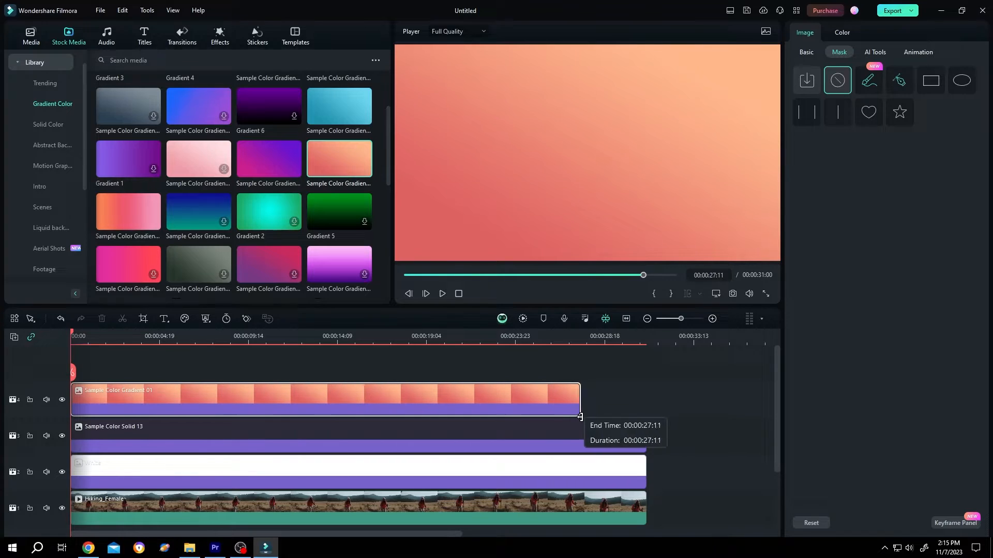
click(929, 80)
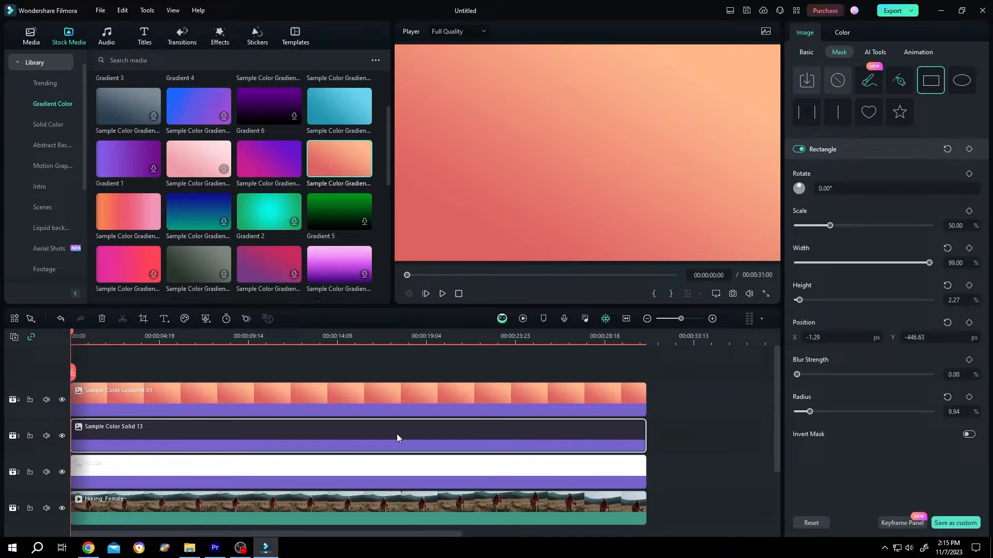
right_click(397, 439)
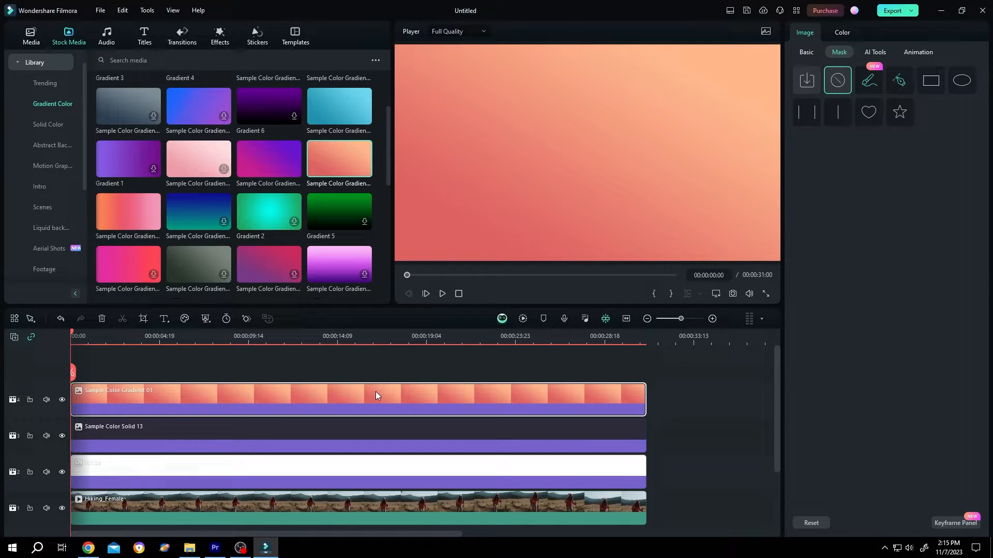
click(929, 79)
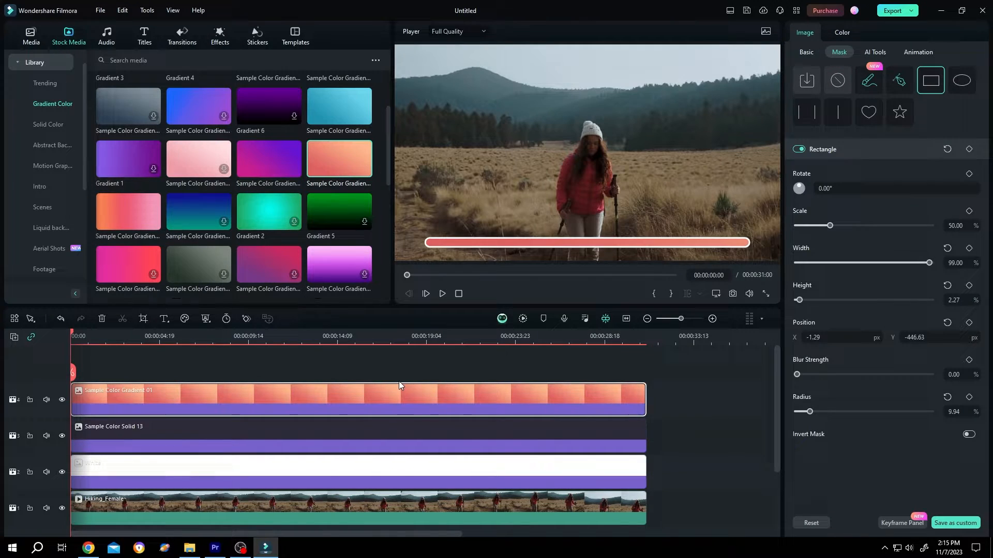
Find the Crop effect in the Effects library and apply it to the gradient clip.
click(219, 36)
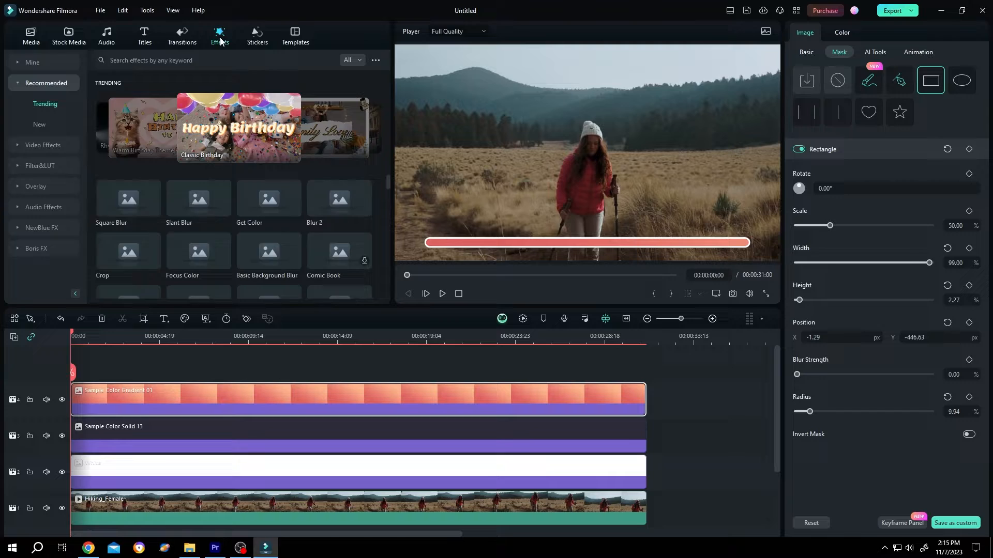
text(crop)
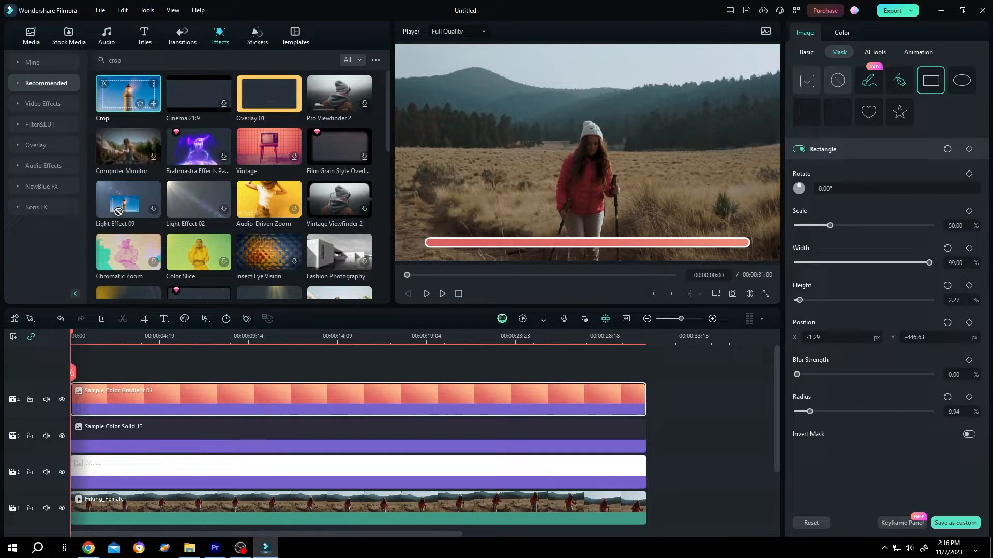
click(806, 51)
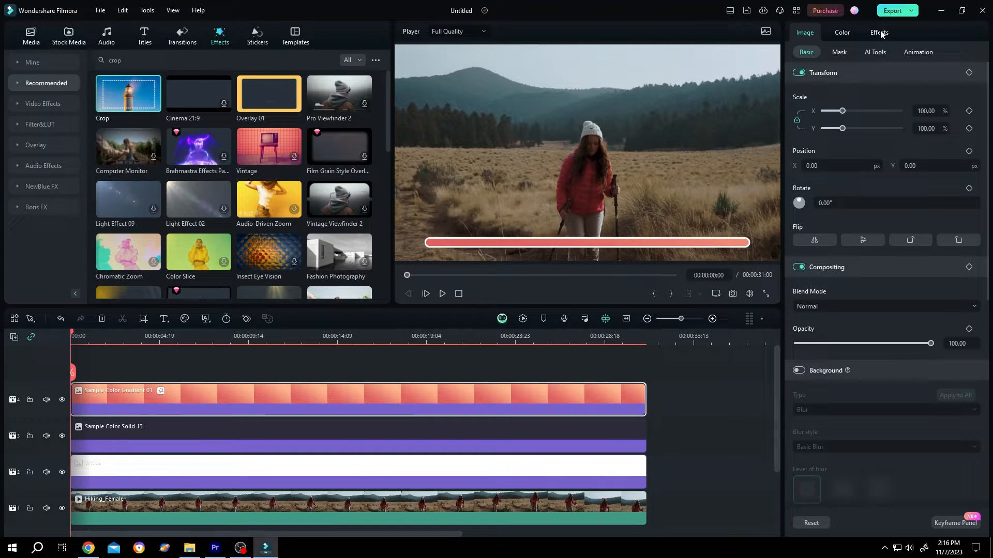
Keyframe Crop Right at 91.89 at 0:00 and 7.72 at 00:00:09:14 so the bar fills.
click(879, 32)
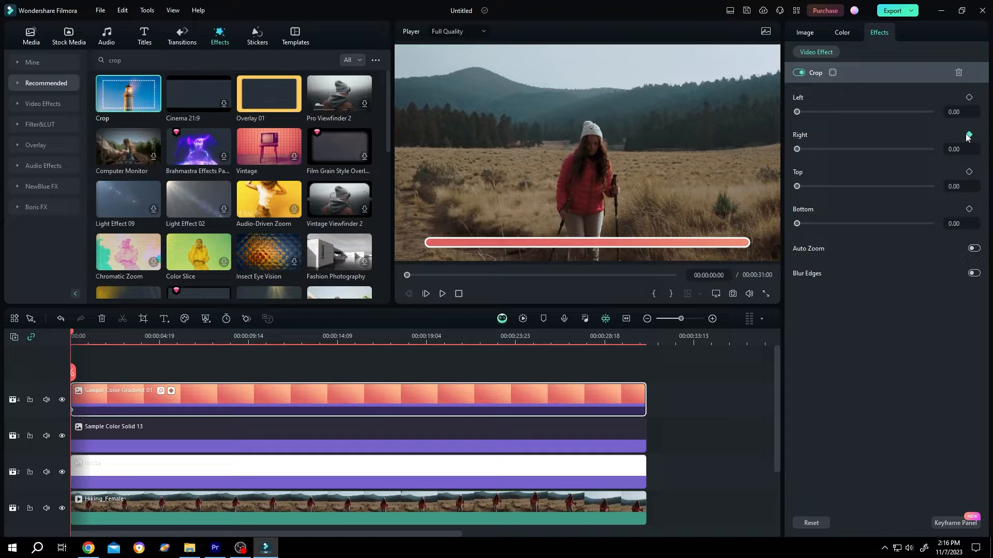
click(968, 135)
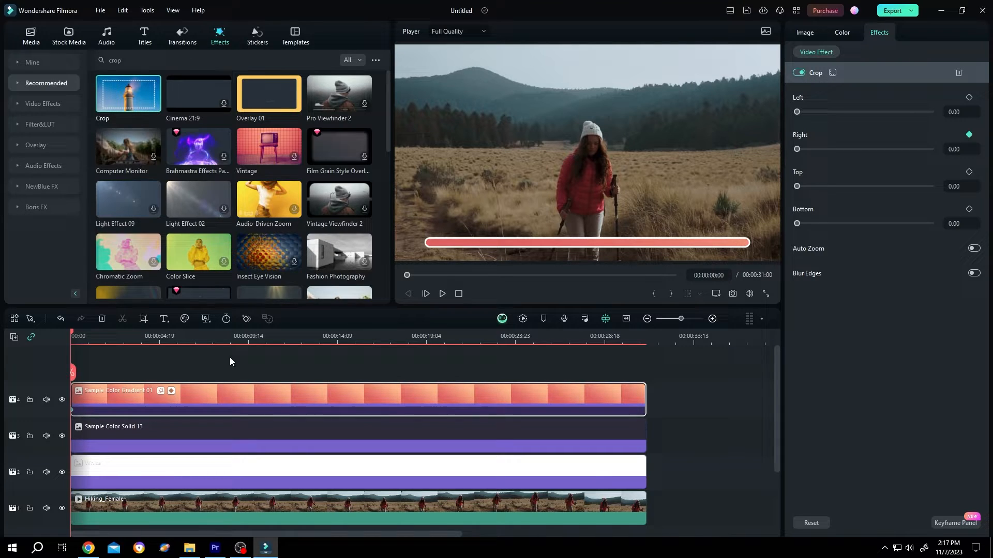
click(248, 336)
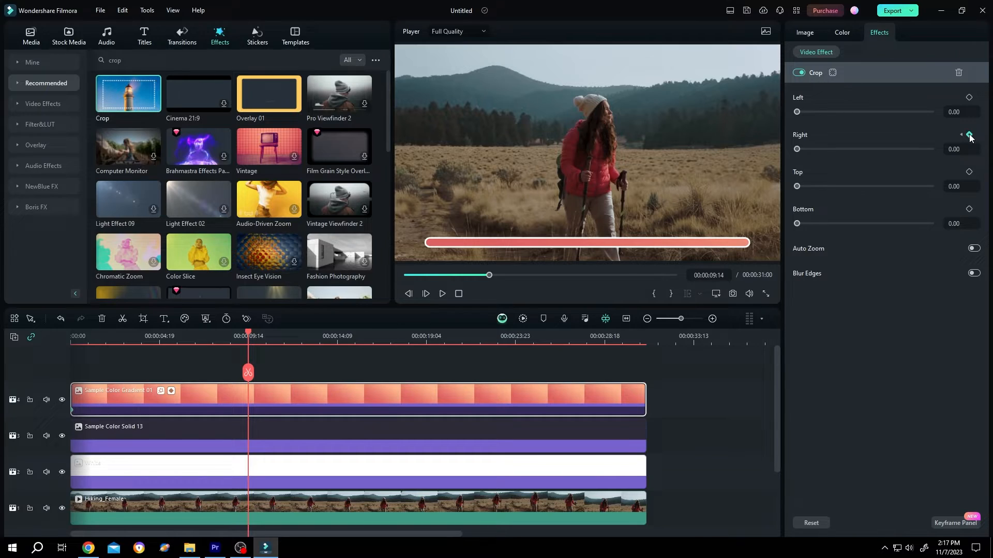
click(968, 134)
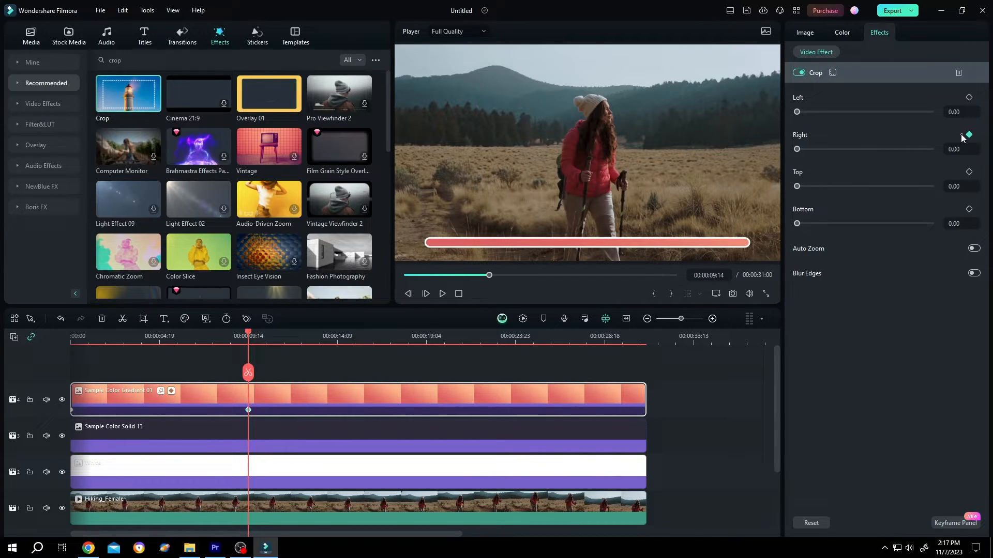
click(408, 293)
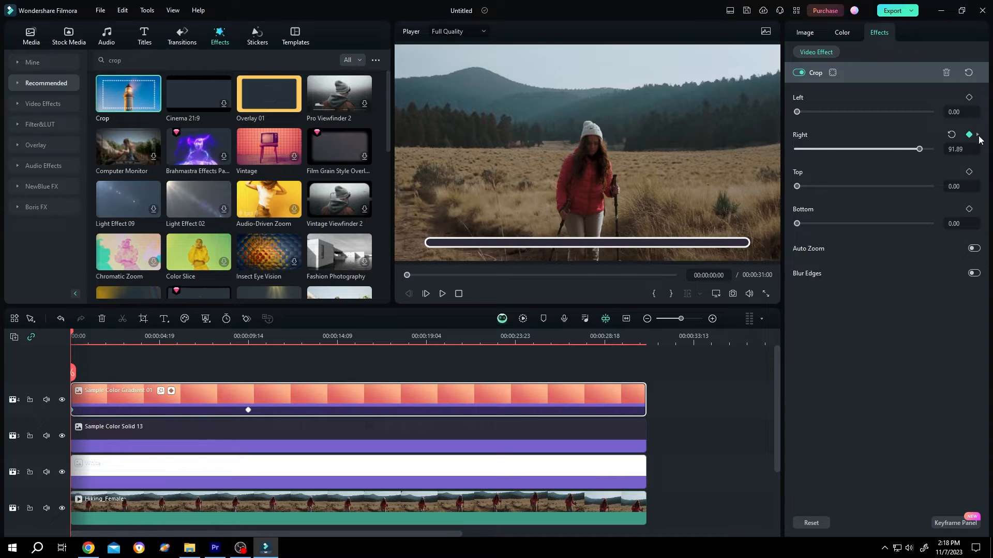
click(951, 135)
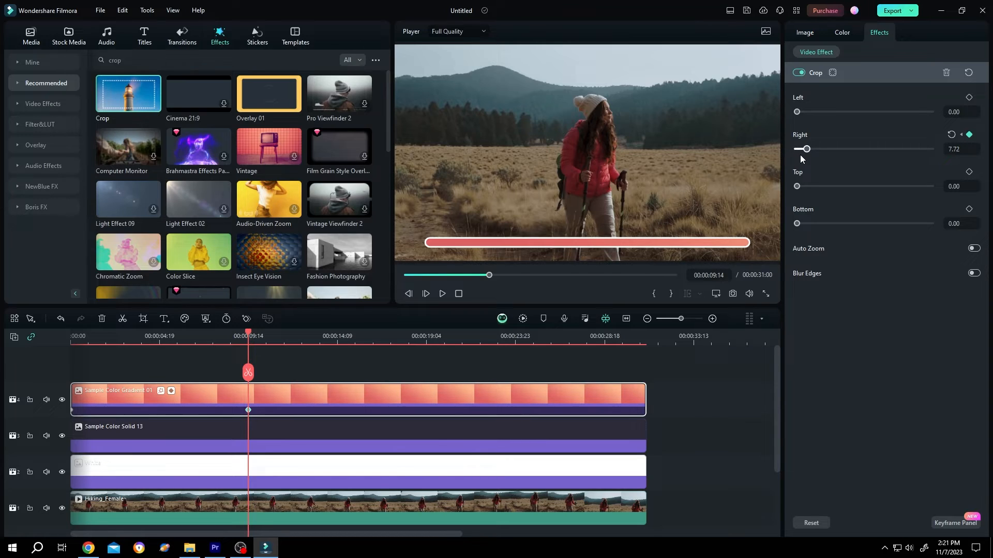
mouse_move(758, 241)
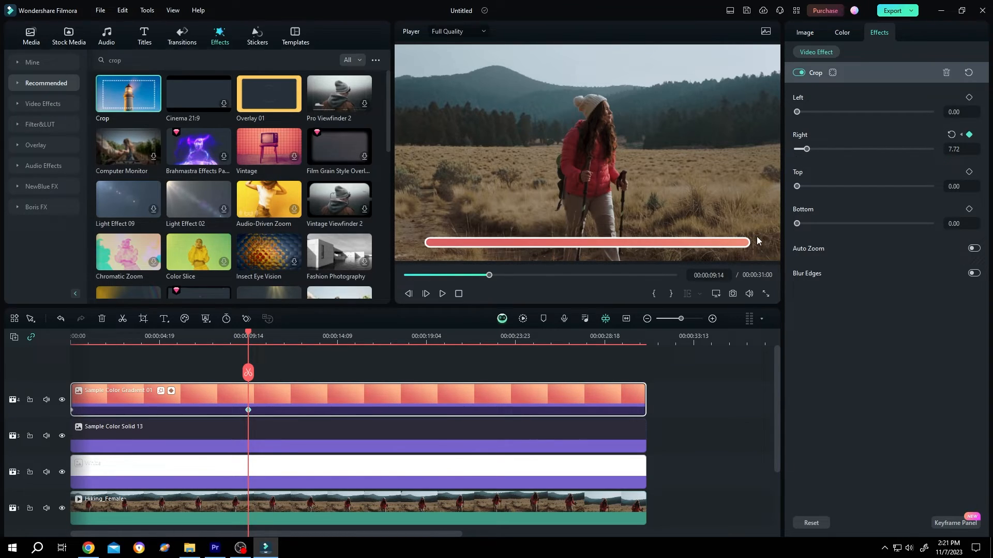
mouse_move(762, 247)
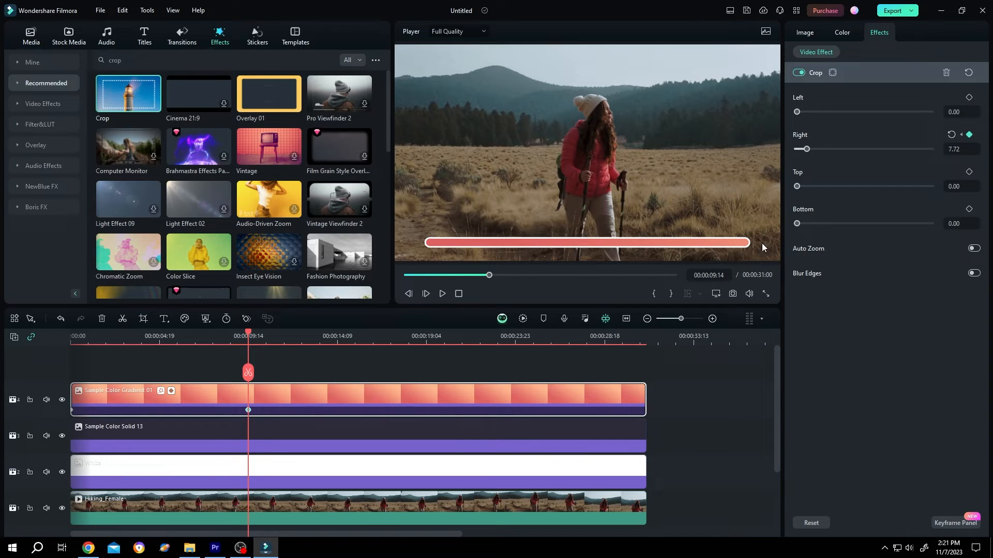
mouse_move(323, 345)
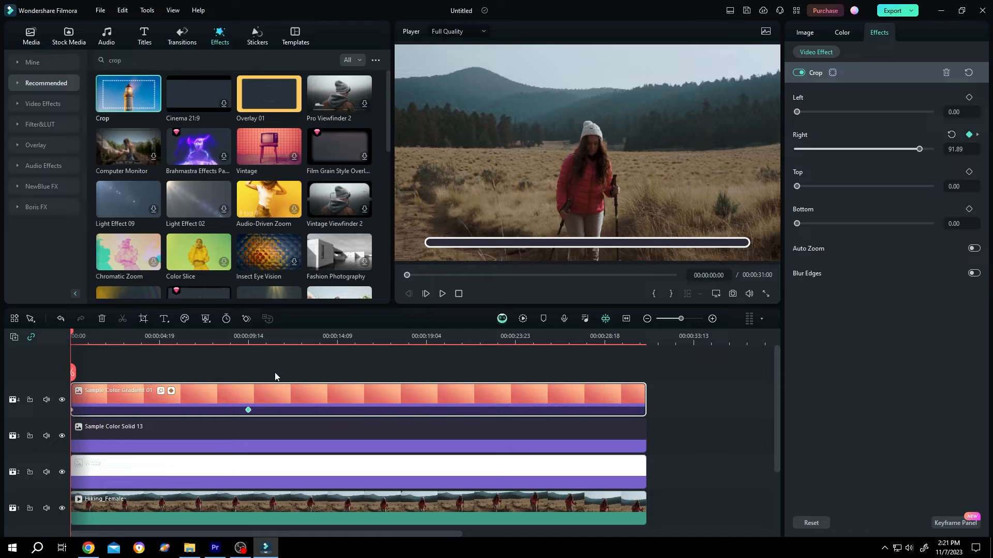
Play the preview to watch the progress bar fill from the left.
click(441, 293)
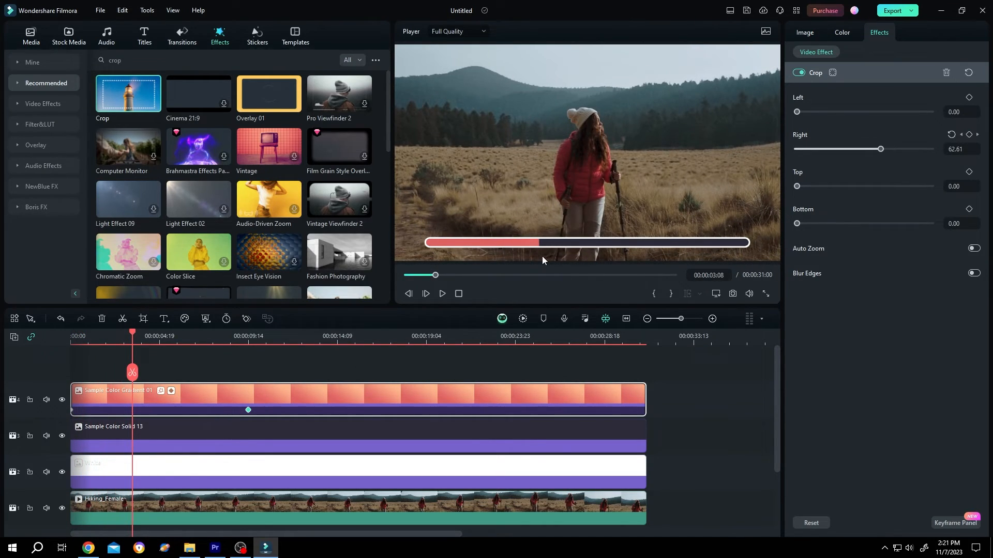
mouse_move(227, 410)
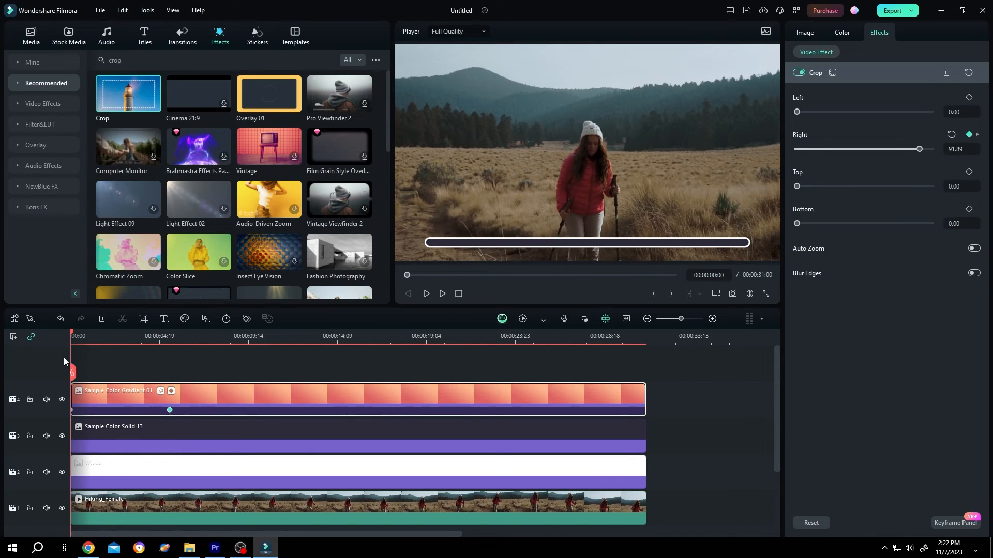
click(442, 292)
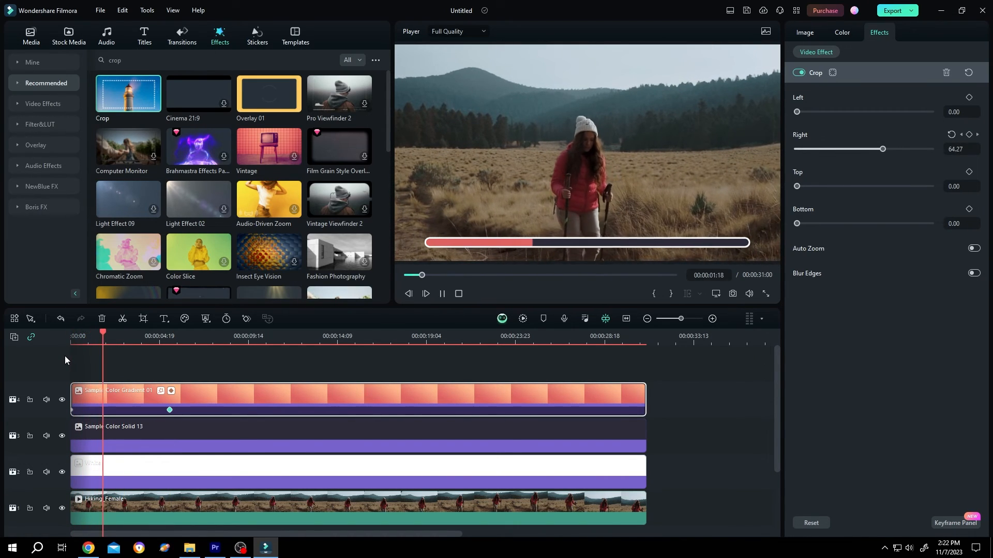